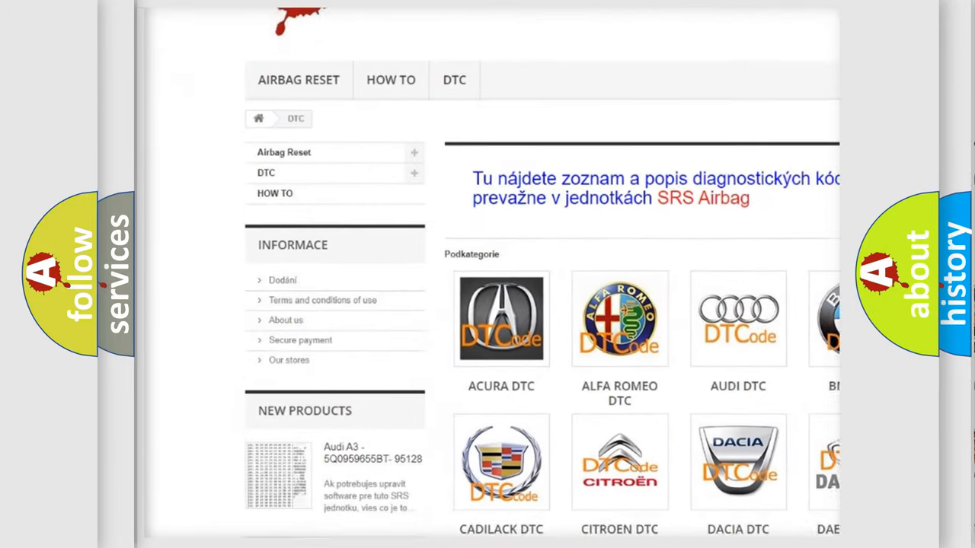
scroll(down, 3)
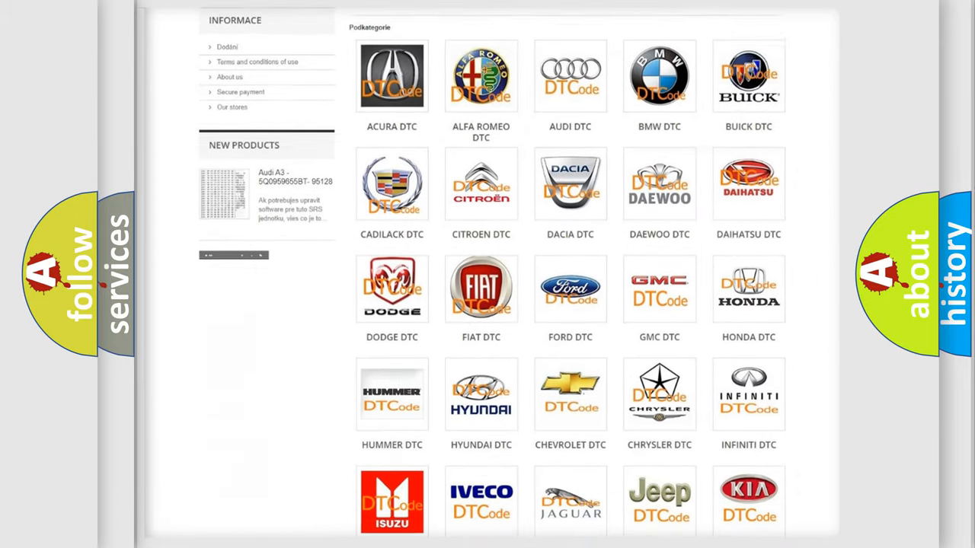
scroll(down, 3)
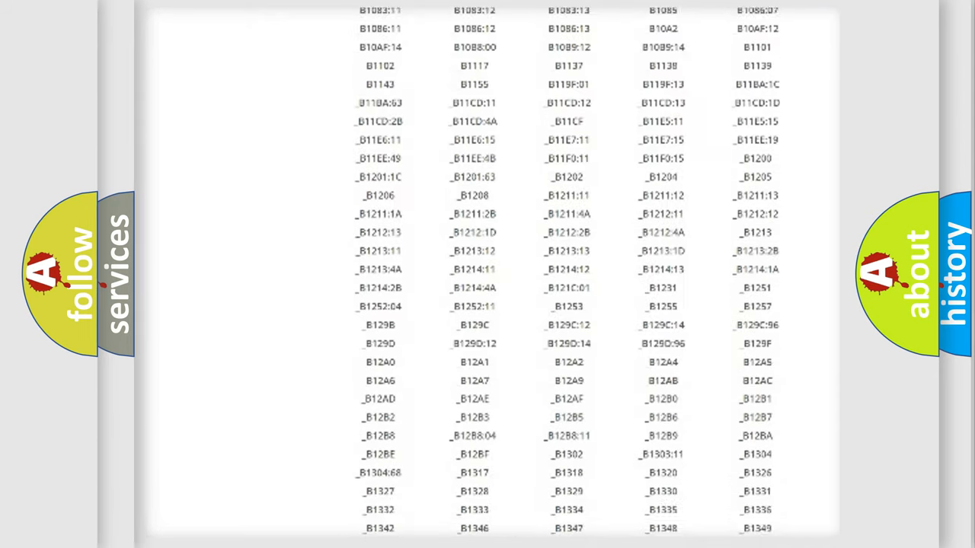
scroll(down, 3)
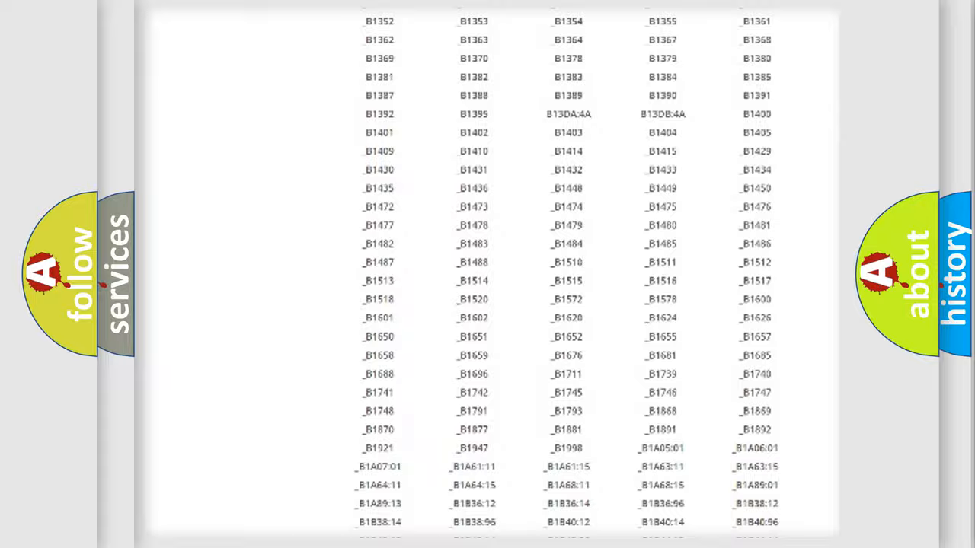